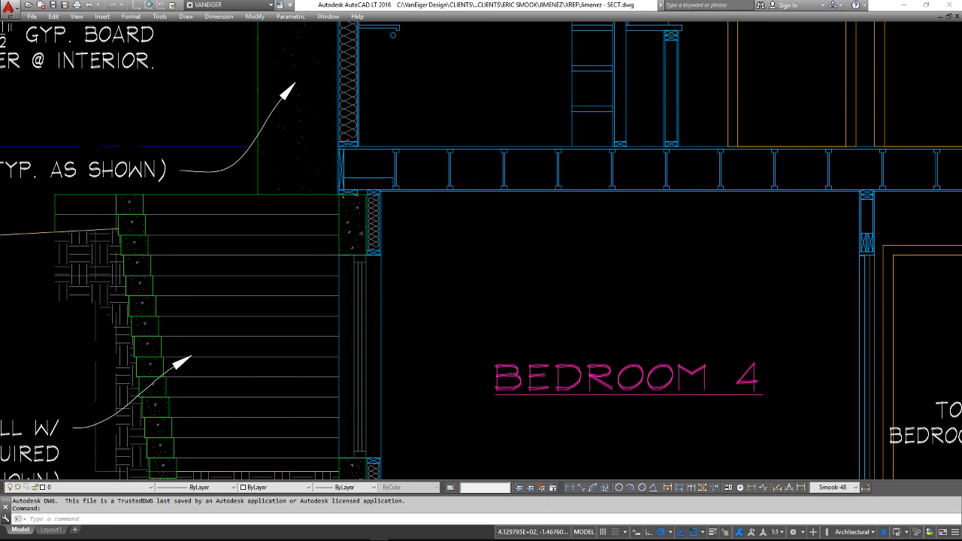
# Step: Select the concrete wall and slab and edit the concrete block's height value
pyautogui.scroll(-3)
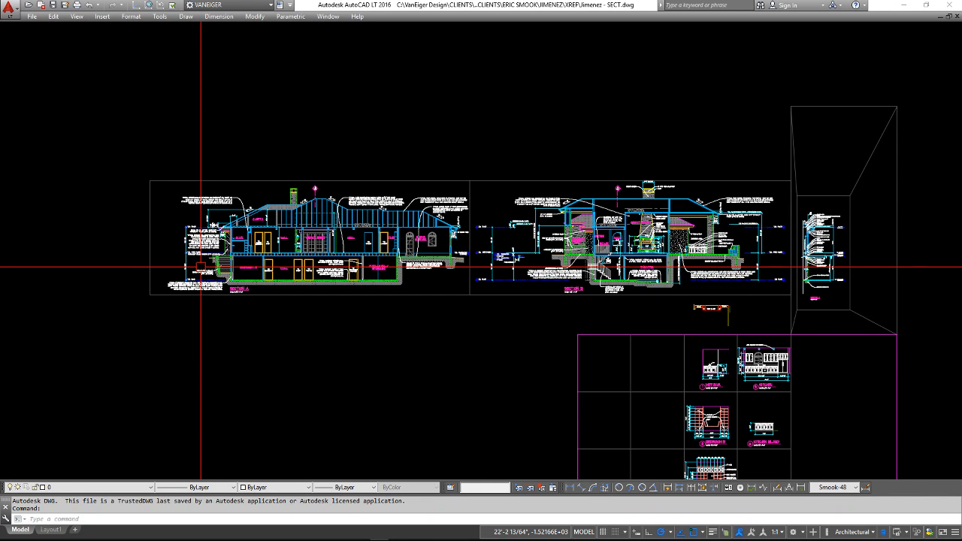
pyautogui.moveTo(285, 246)
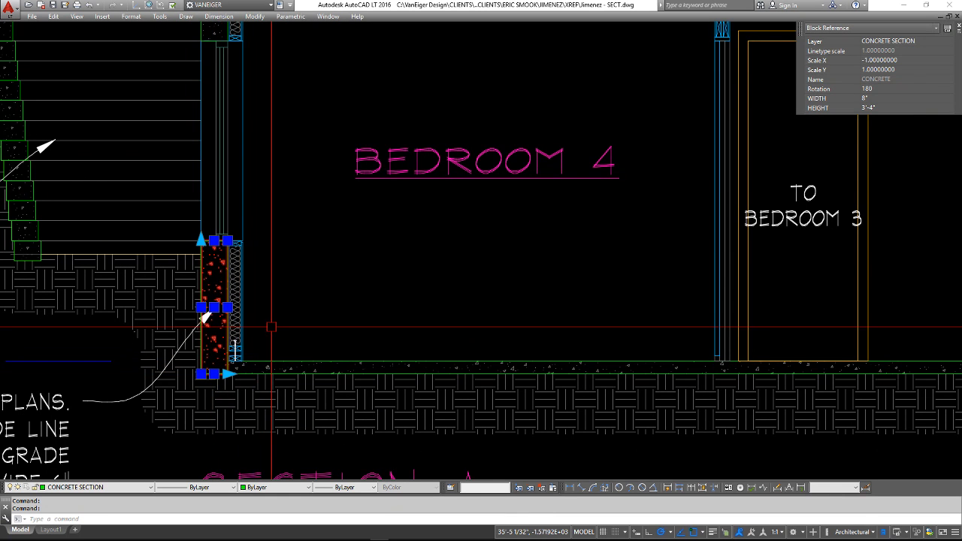
pyautogui.moveTo(273, 323)
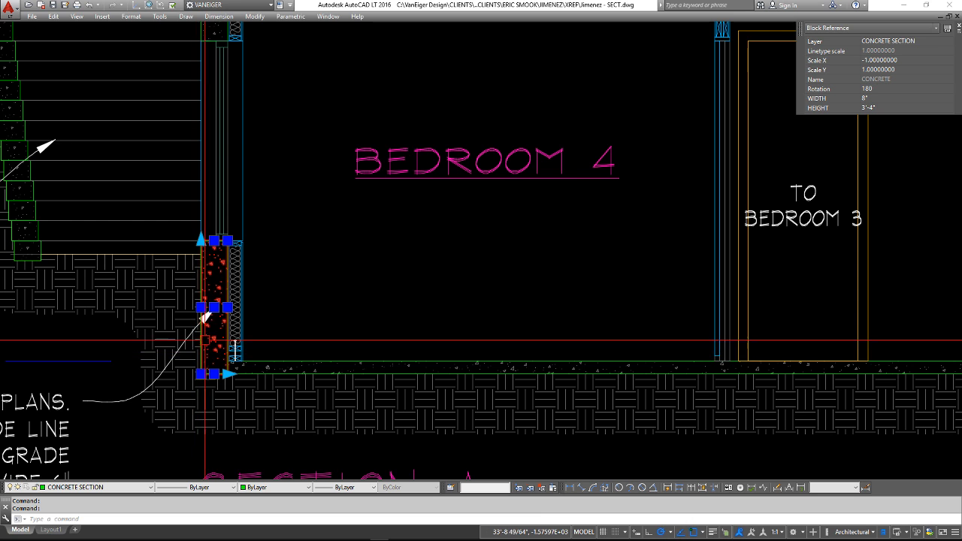
pyautogui.press('Escape')
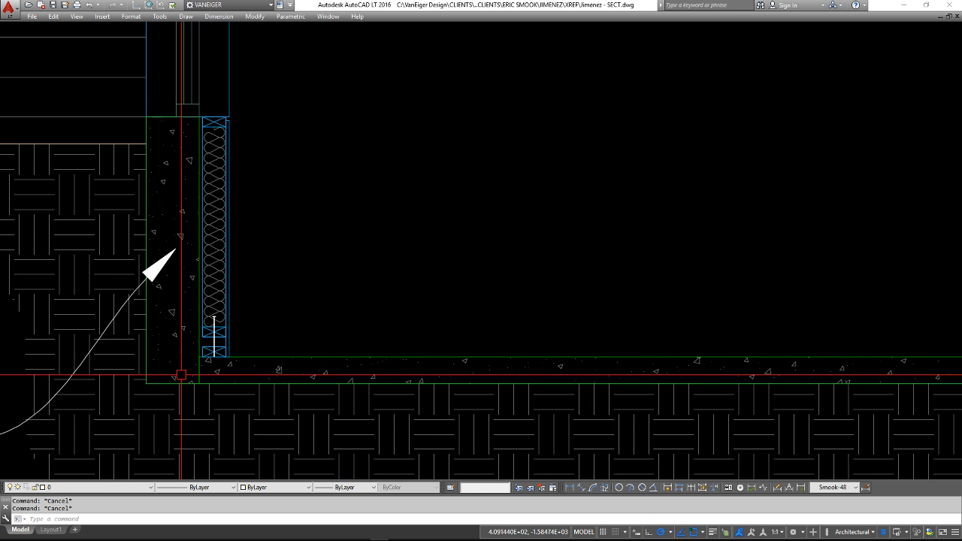
pyautogui.click(182, 375)
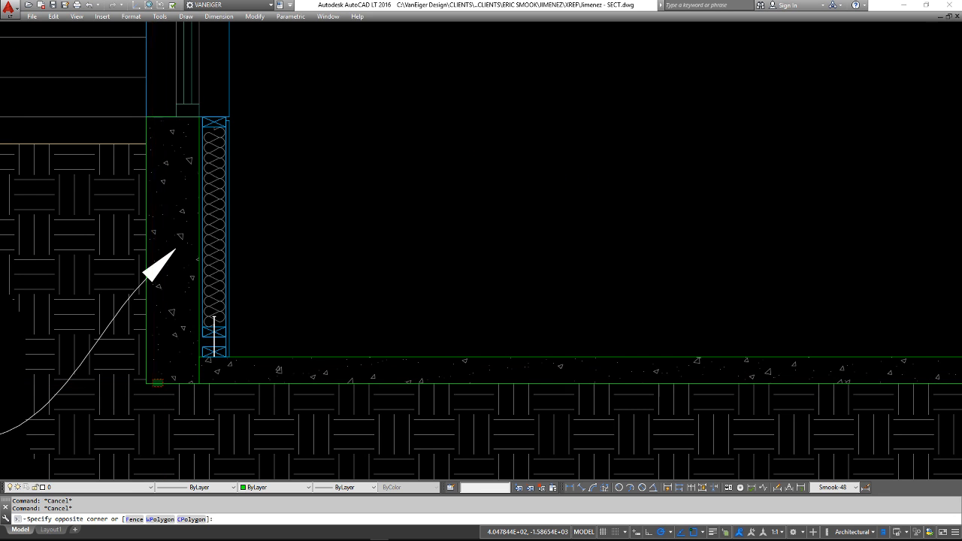
pyautogui.click(173, 248)
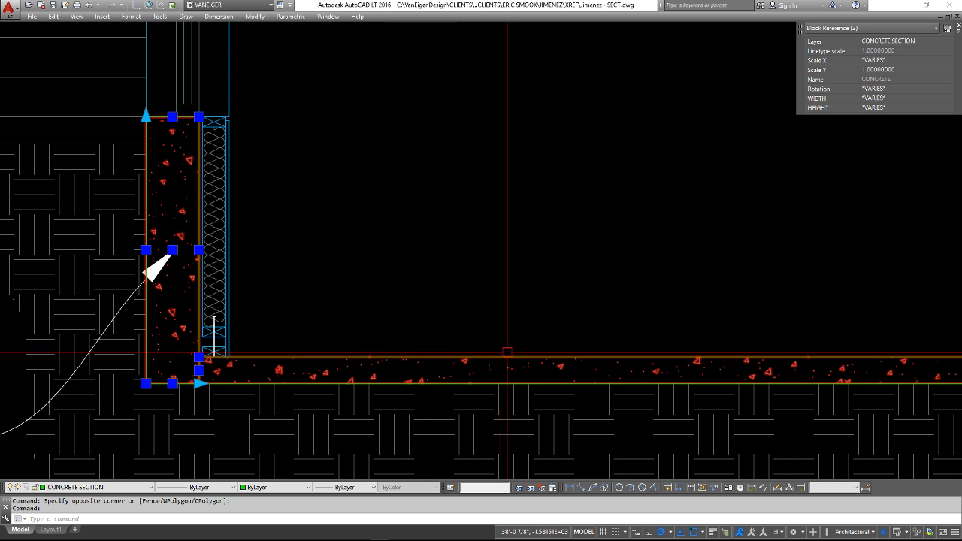
pyautogui.moveTo(212, 196)
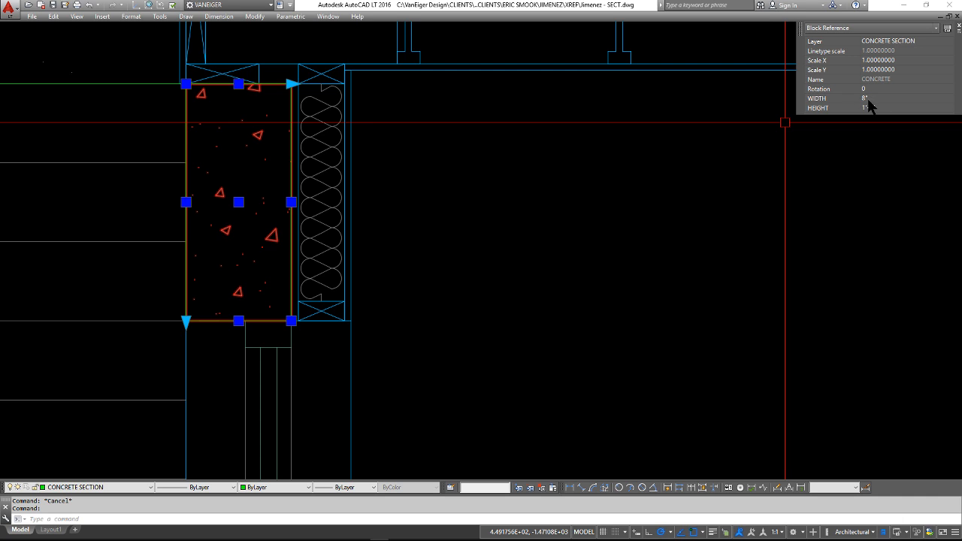
pyautogui.moveTo(868, 107)
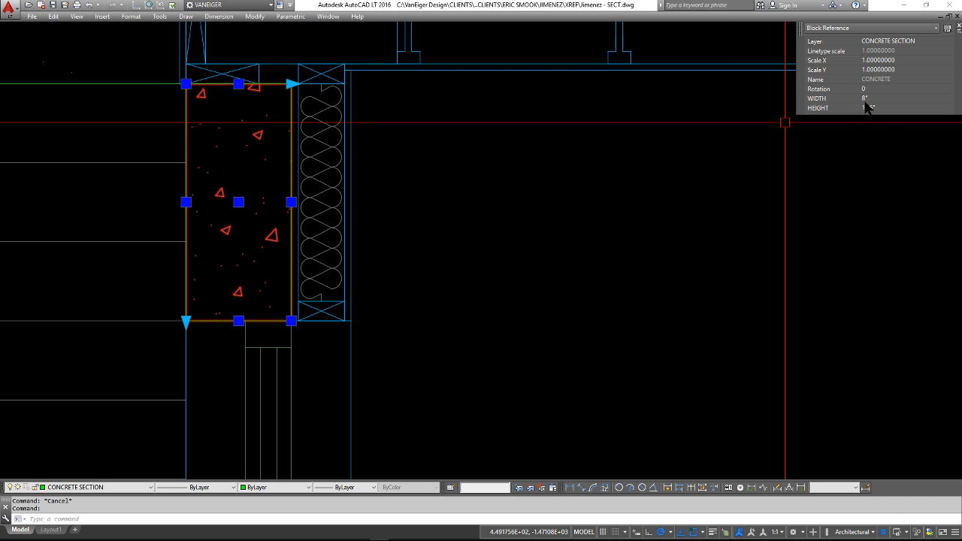
pyautogui.click(894, 108)
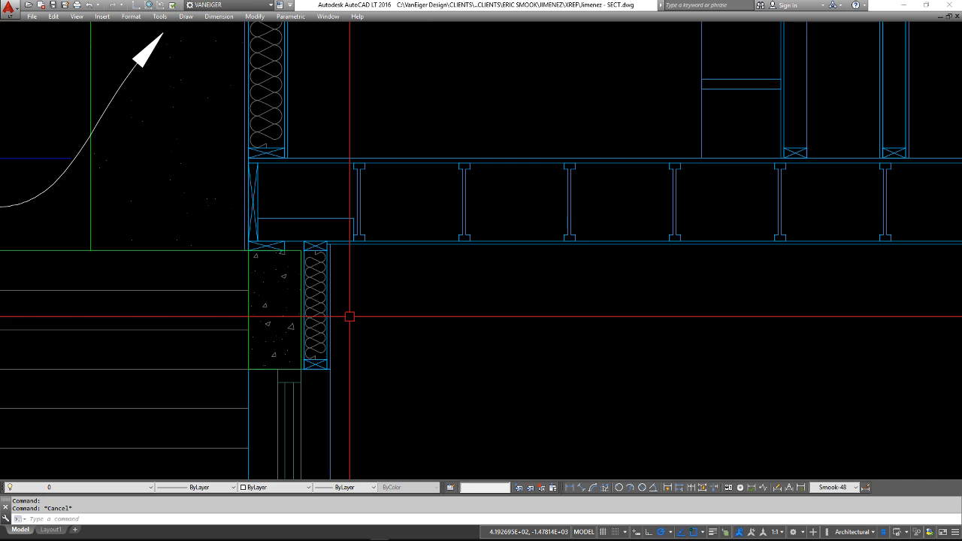
pyautogui.click(314, 307)
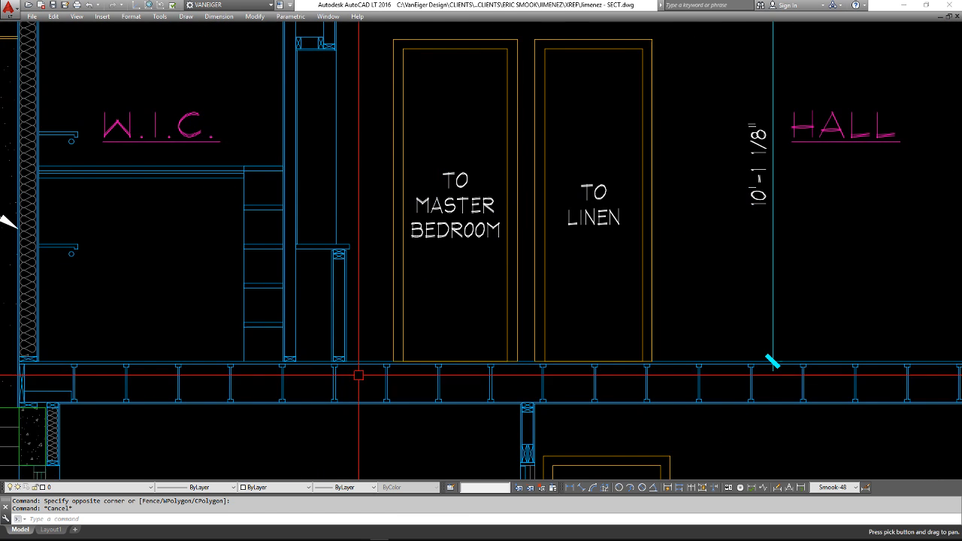
pyautogui.scroll(-3)
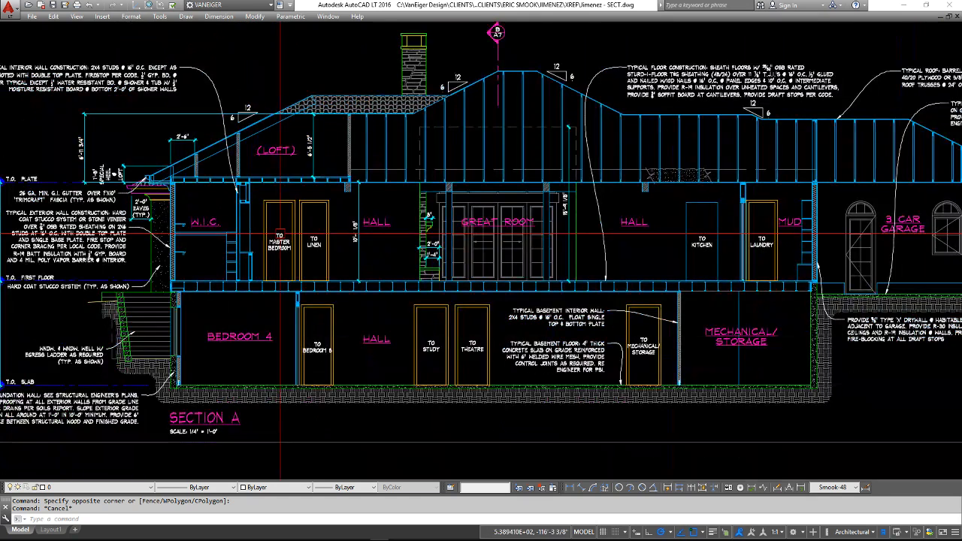
pyautogui.moveTo(390, 229)
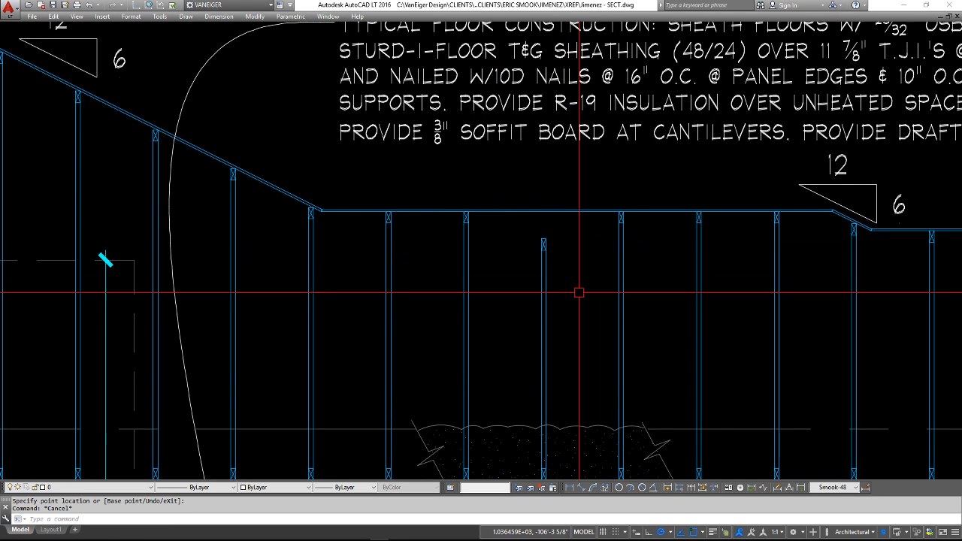
pyautogui.click(620, 217)
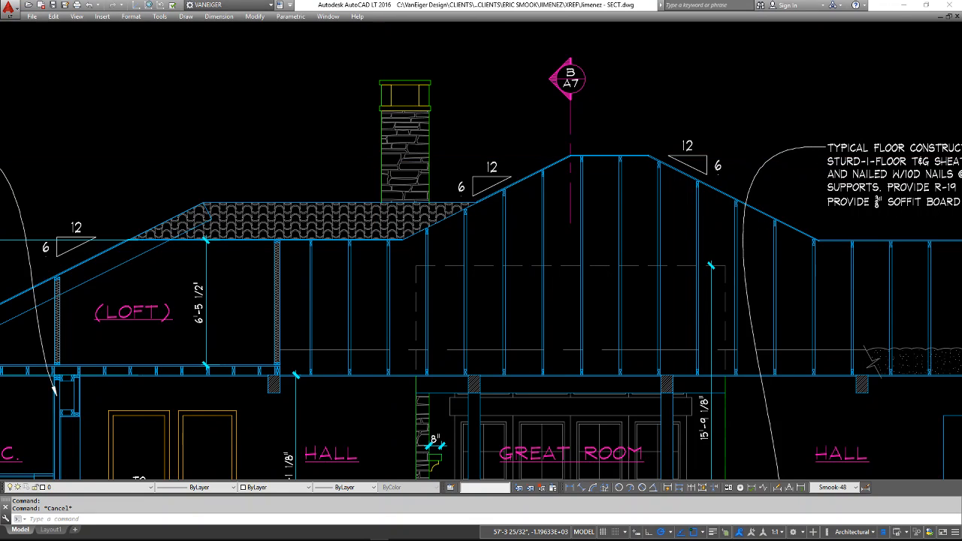
pyautogui.scroll(-3)
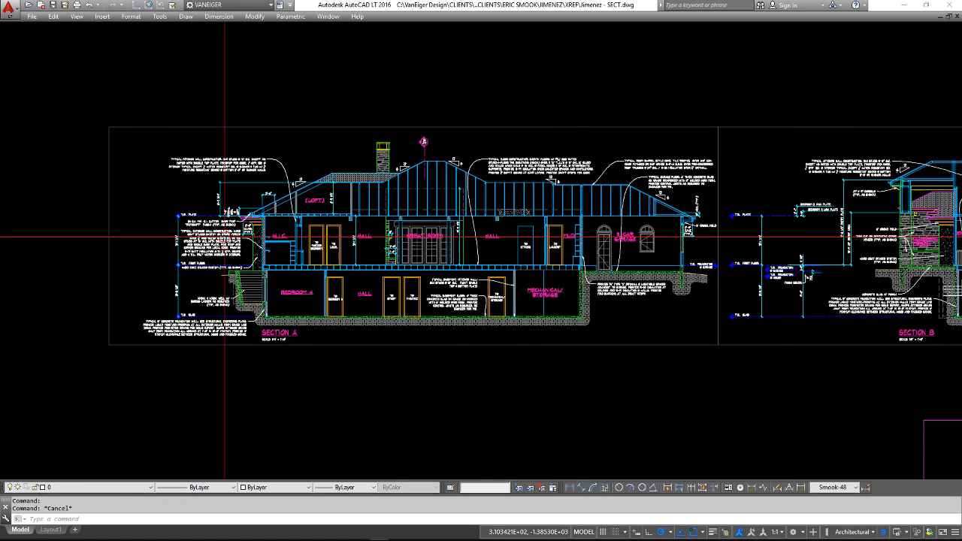
pyautogui.moveTo(397, 110)
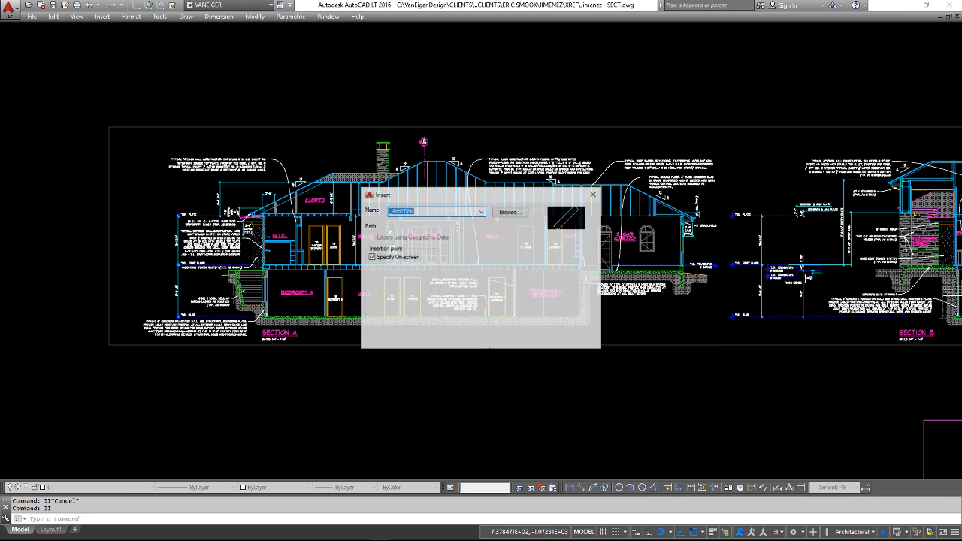
# Step: Browse from the BLOCKS folder into ELEVATIONS and choose ROOF PITCHES.dwg
pyautogui.click(509, 211)
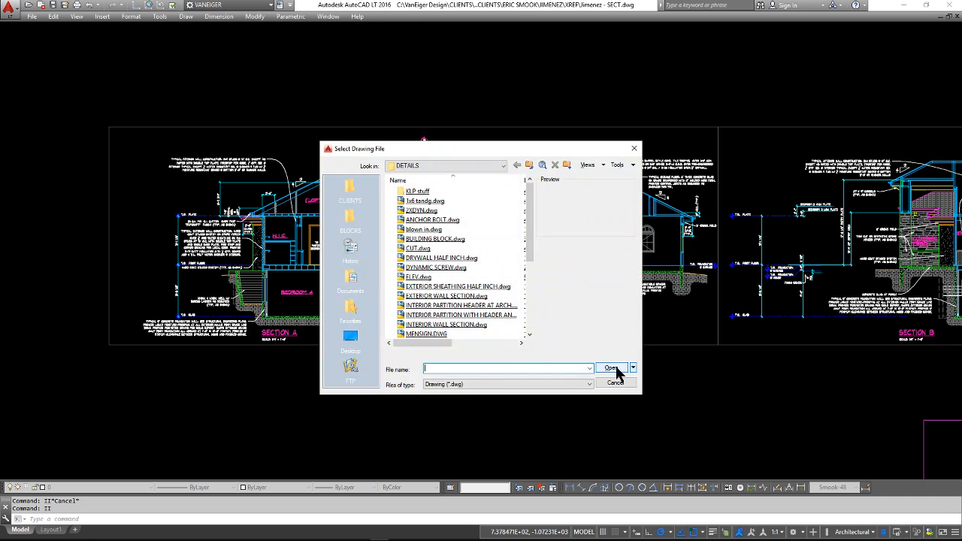
pyautogui.click(351, 222)
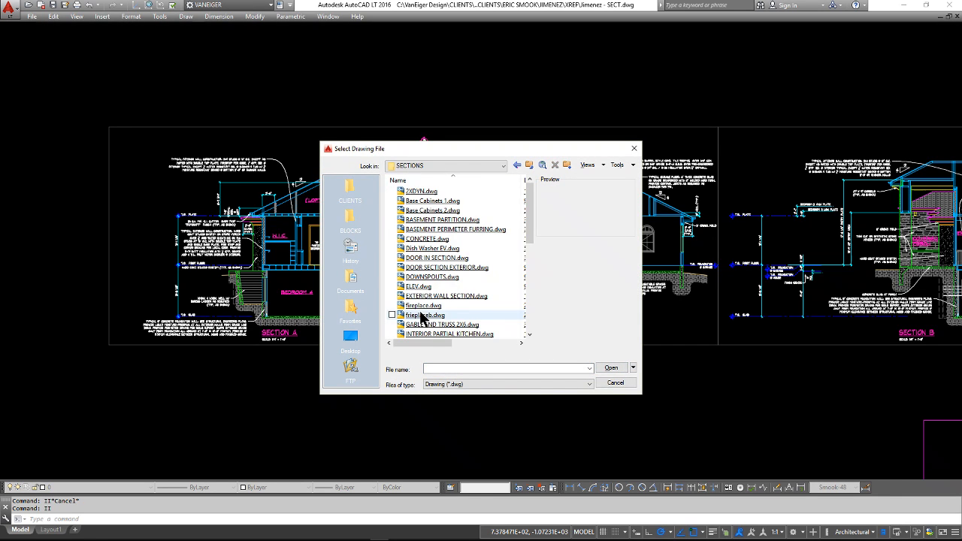
pyautogui.scroll(-3)
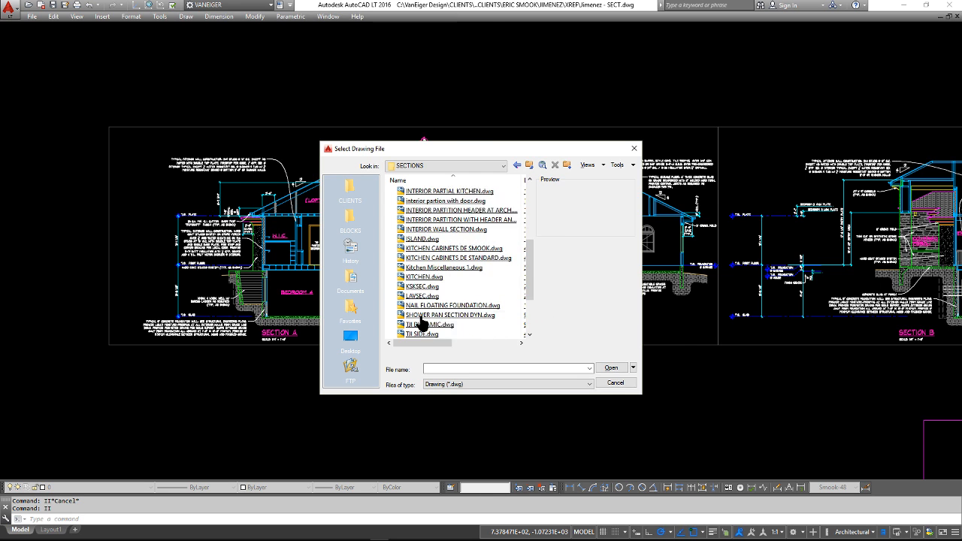
pyautogui.click(350, 218)
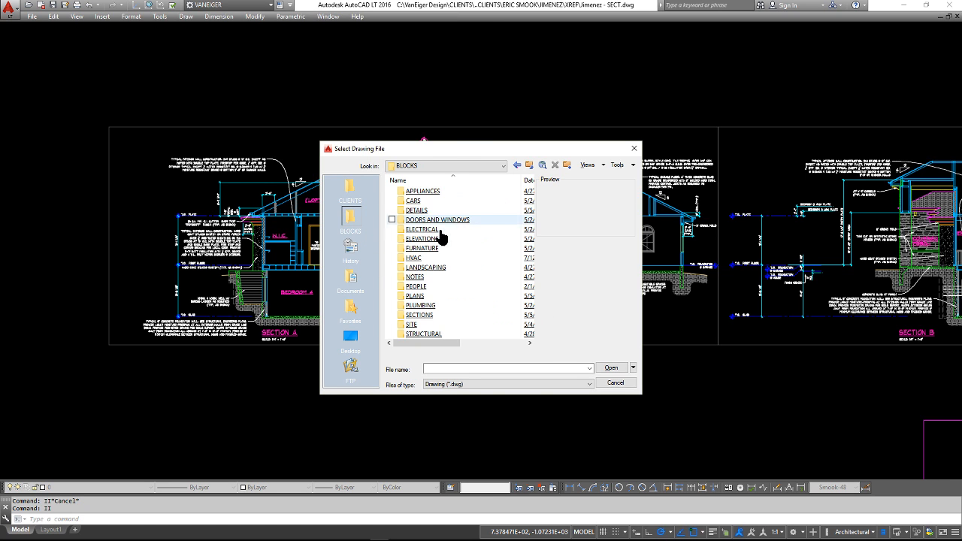
pyautogui.doubleClick(422, 238)
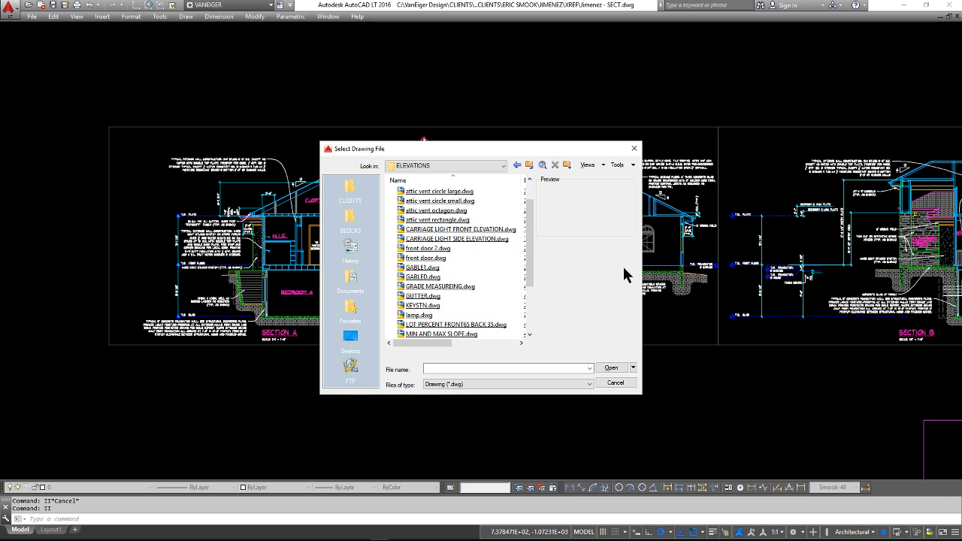
pyautogui.moveTo(567, 329)
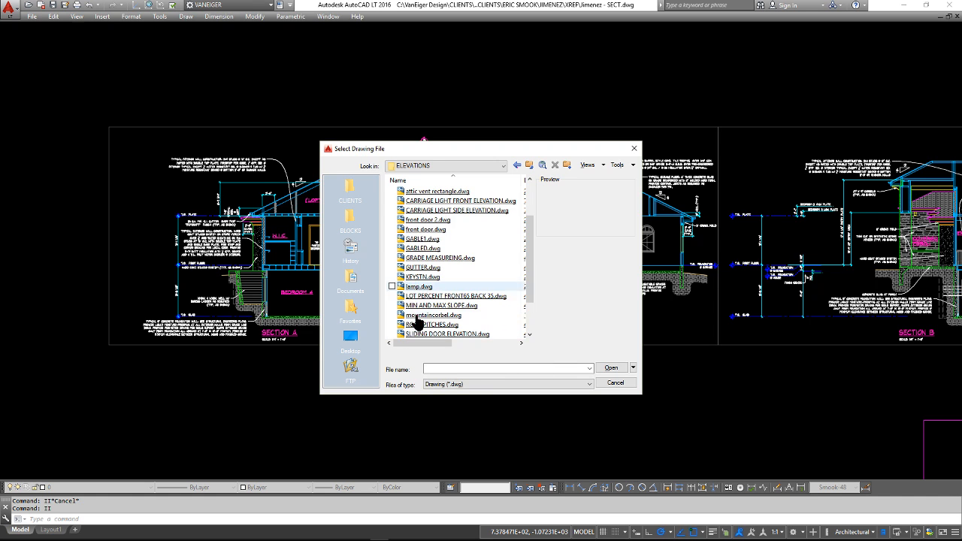
pyautogui.moveTo(440, 305)
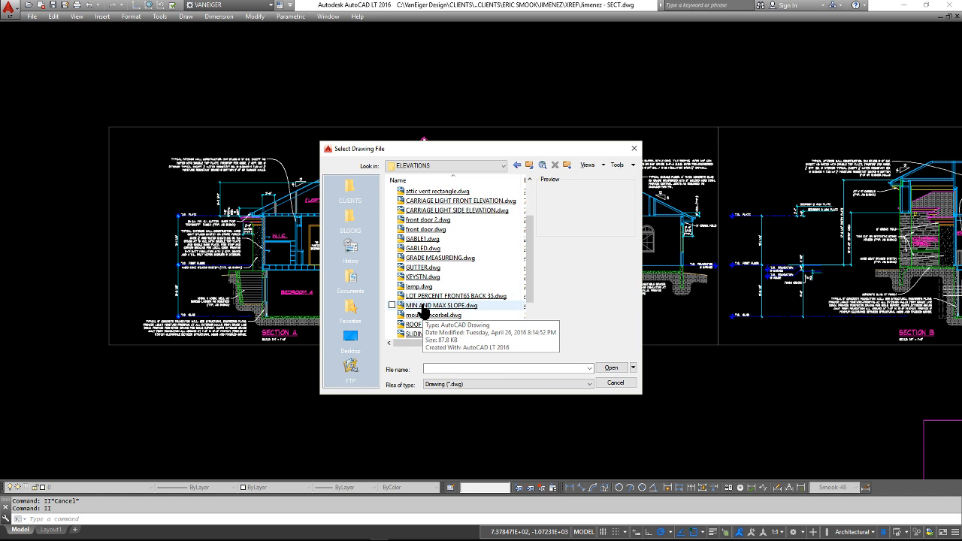
pyautogui.click(611, 368)
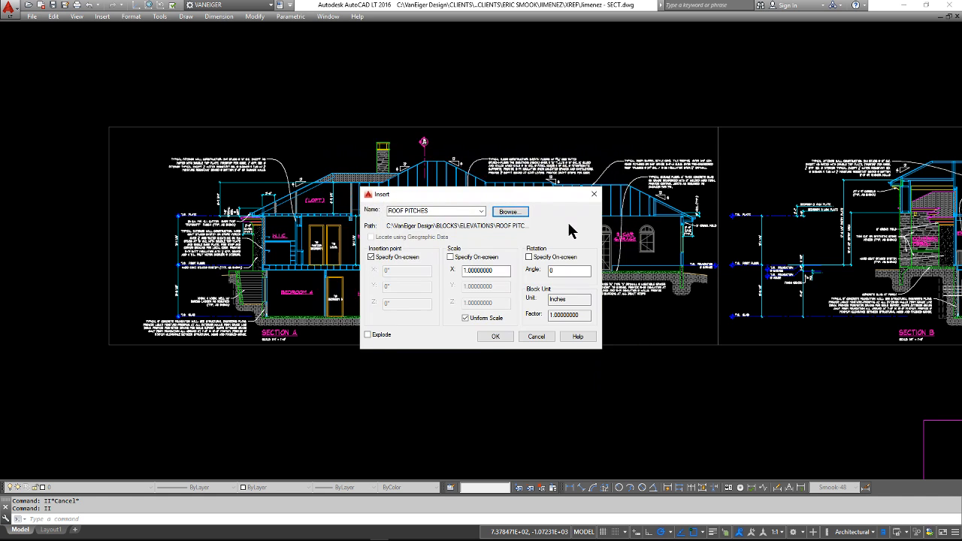
# Step: Confirm inserting the ROOF PITCHES block into the section drawing
pyautogui.click(495, 336)
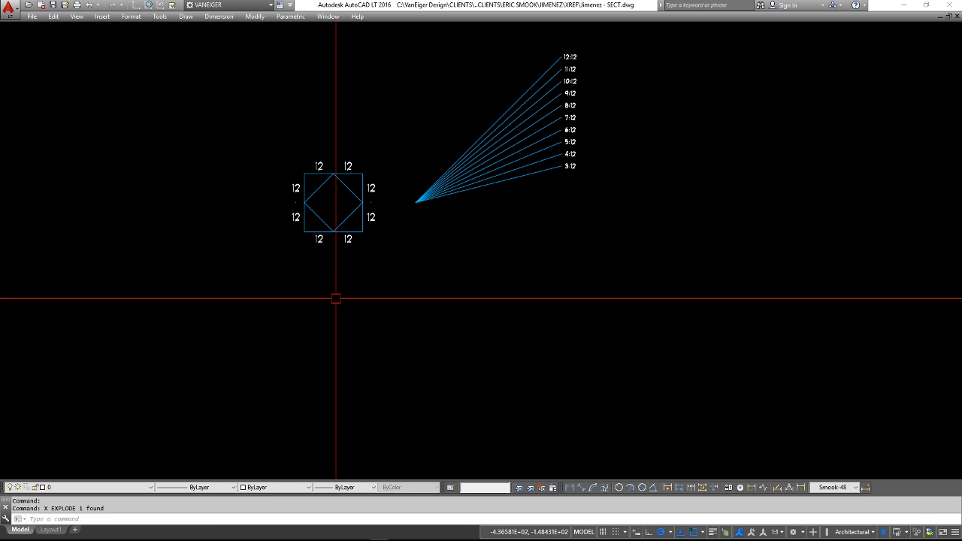
# Step: Select the vault symbol blocks and drag a grip to reshape the right vault symbol
pyautogui.click(334, 203)
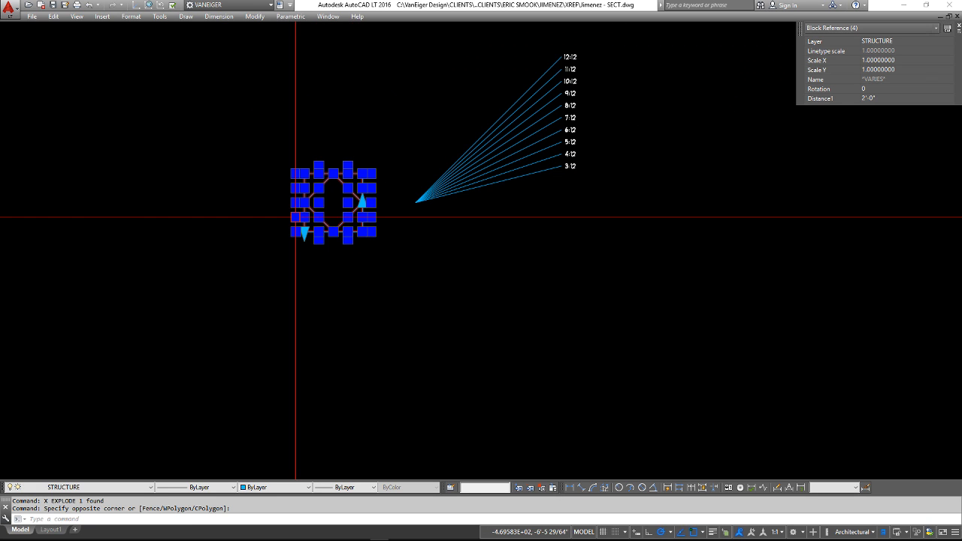
pyautogui.click(149, 487)
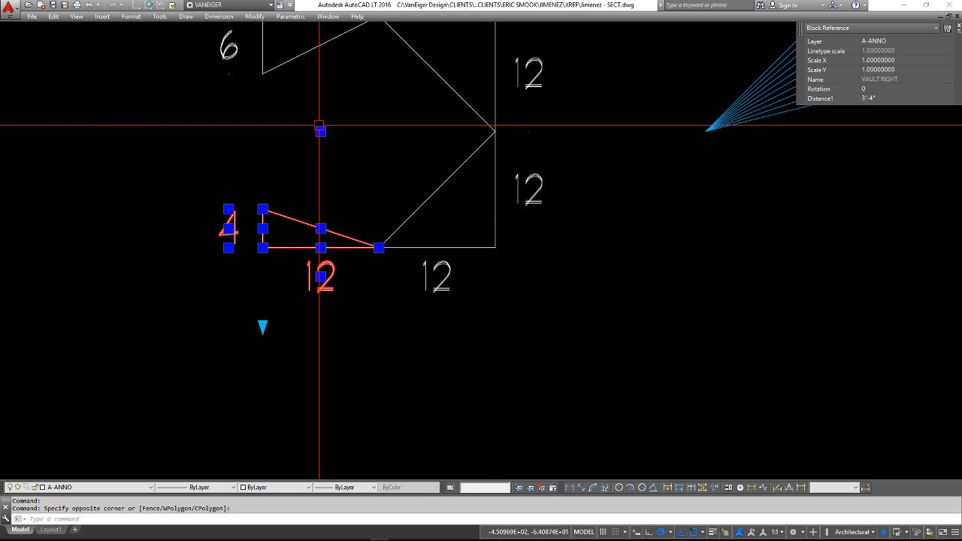
pyautogui.click(320, 132)
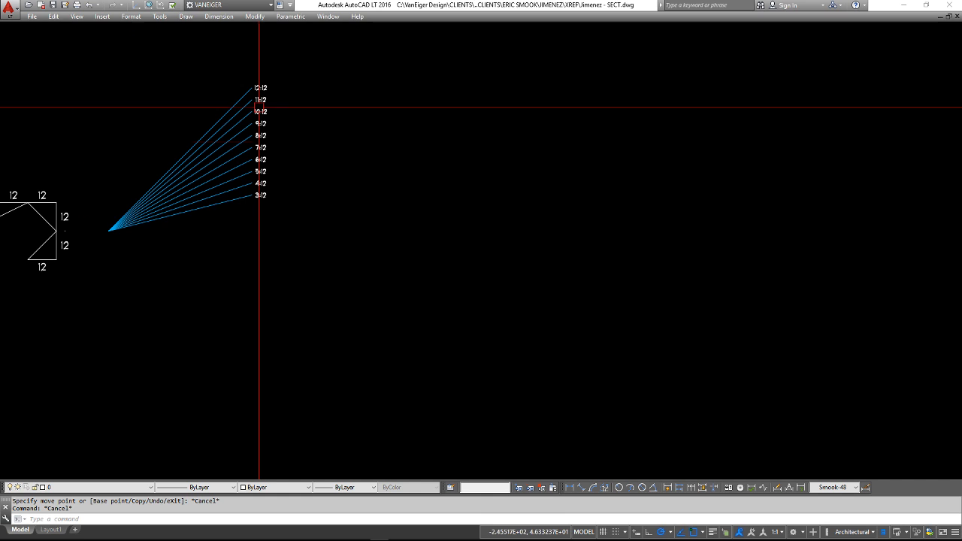
pyautogui.moveTo(277, 111)
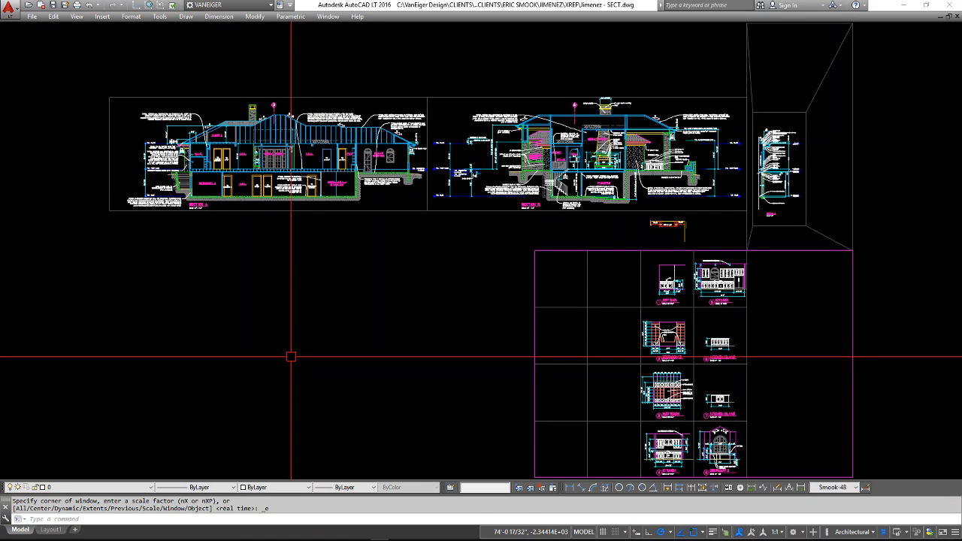
pyautogui.moveTo(306, 359)
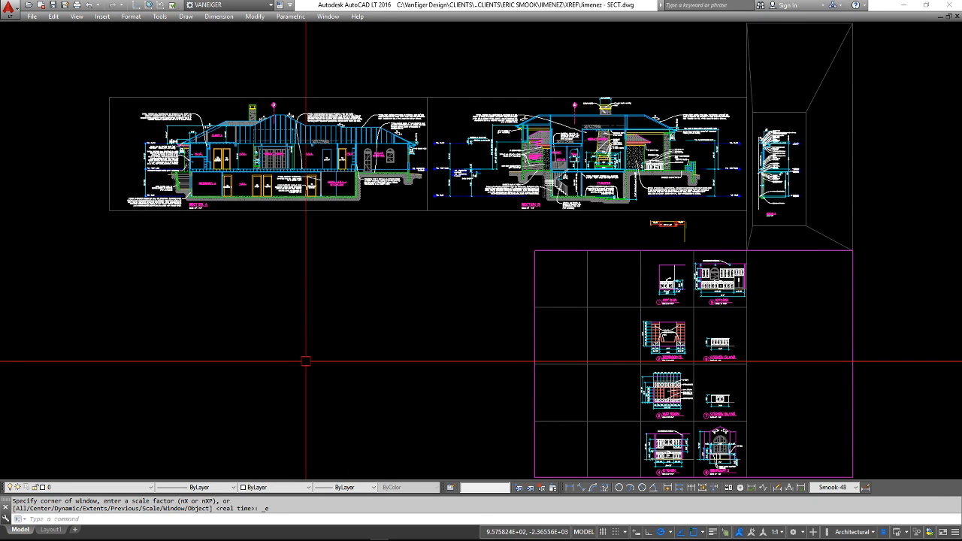